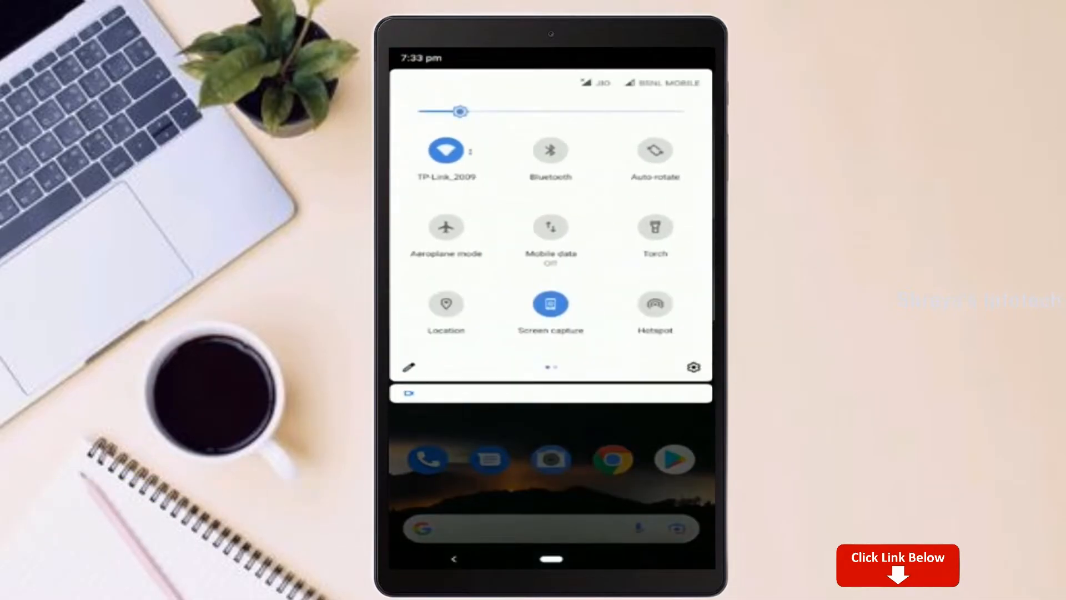
- Reach Developer options under System > Advanced and bring the OEM unlocking toggle into view
left_click(693, 367)
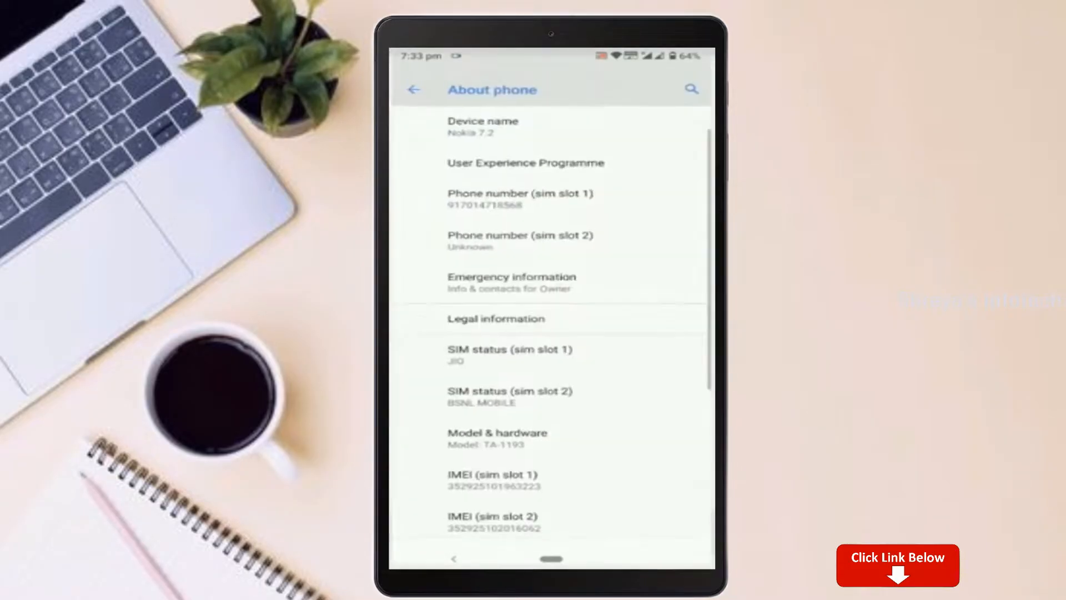
scroll("down", 3)
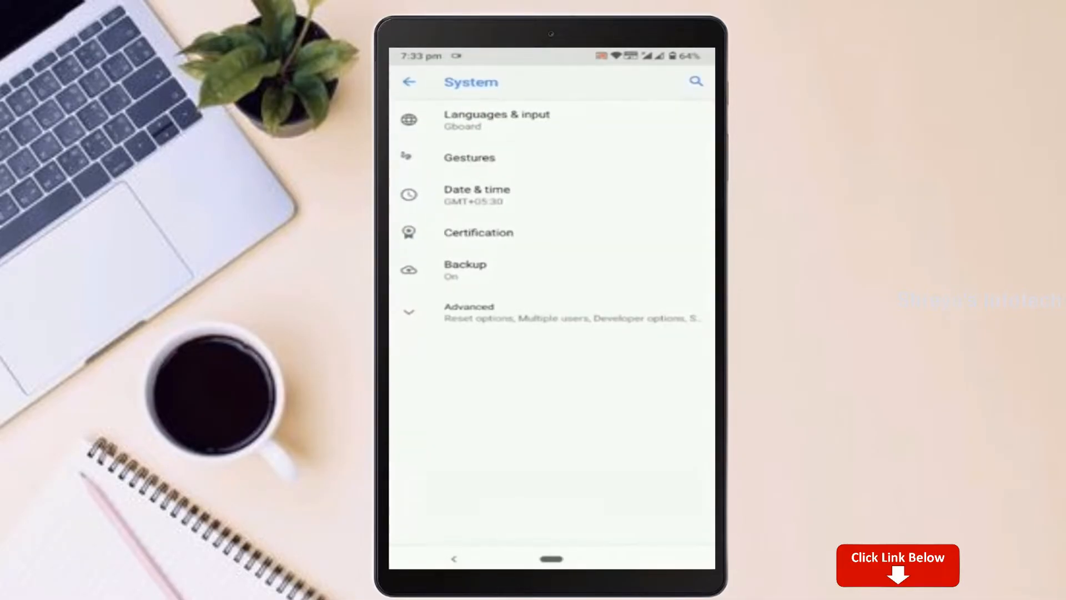
left_click(467, 311)
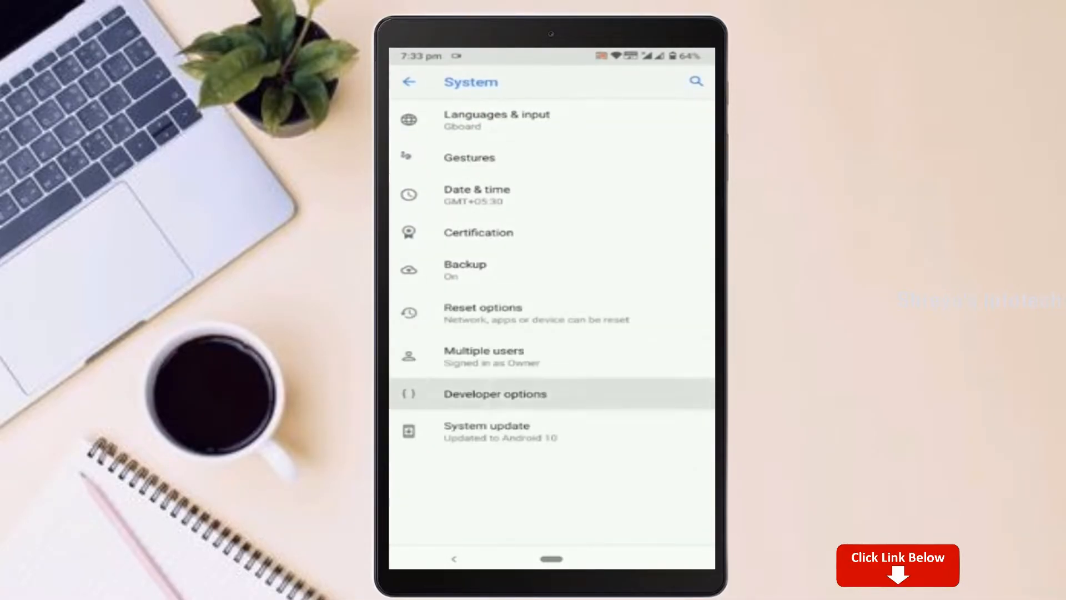
left_click(495, 393)
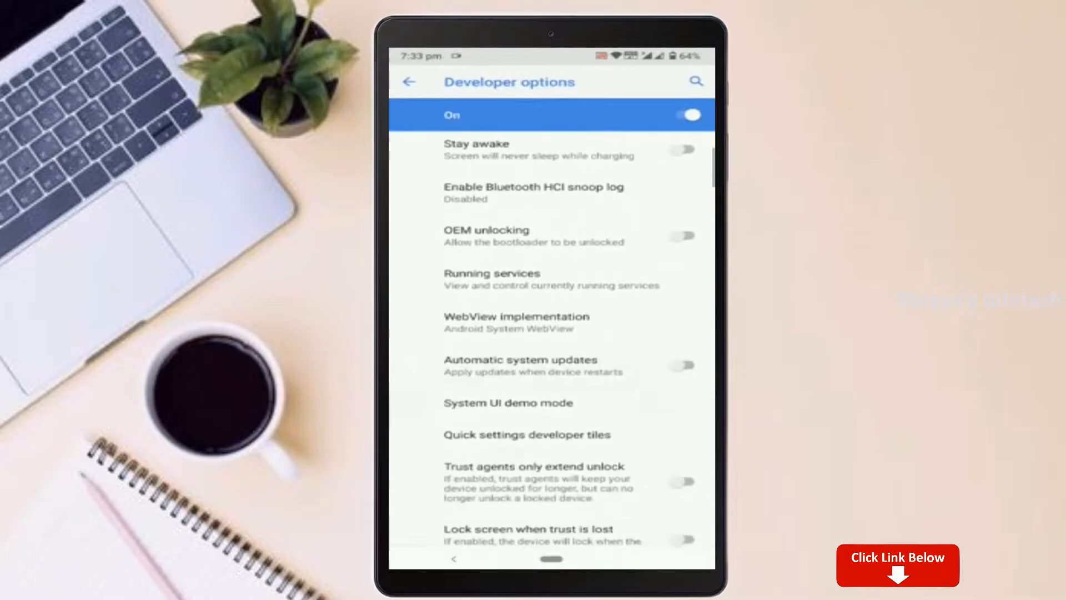
scroll("down", 3)
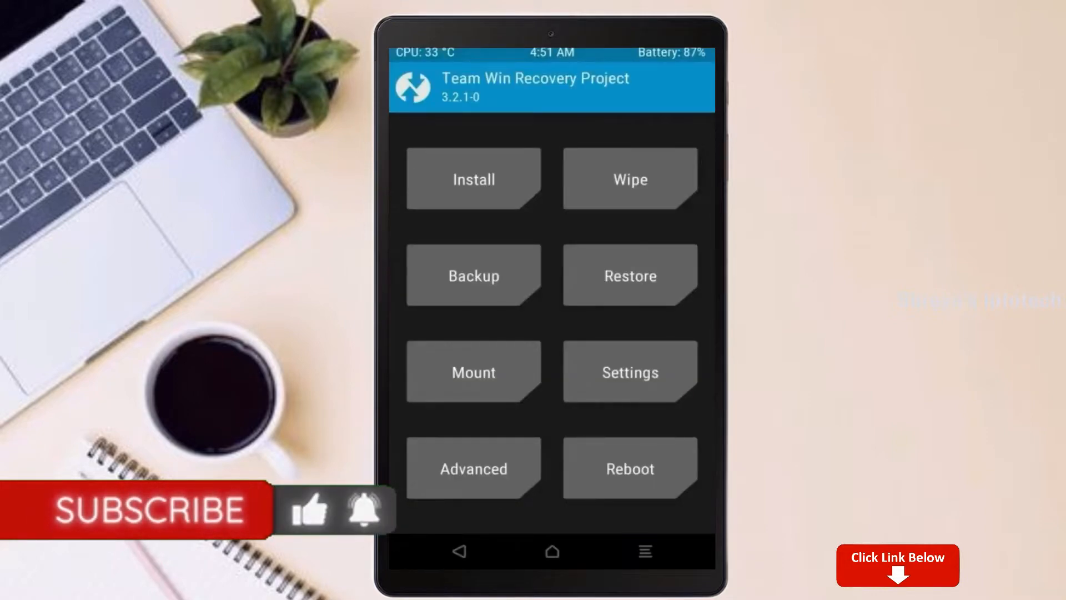
- Back up Boot, Recovery, System, Data and Modem to the micro SD card, then return to the main menu
left_click(473, 274)
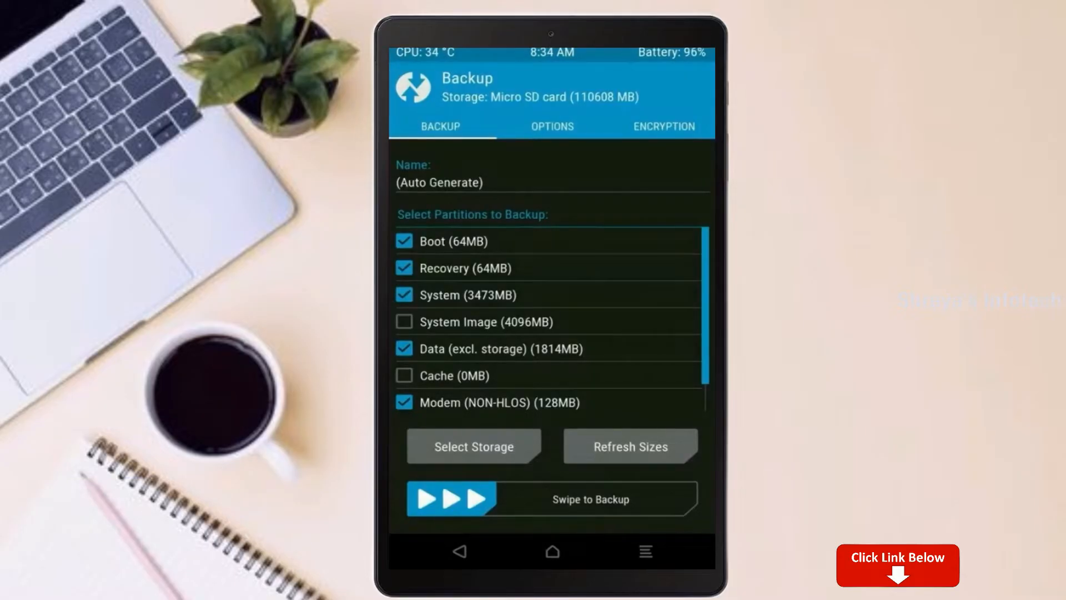
left_click_drag(448, 499, 653, 498)
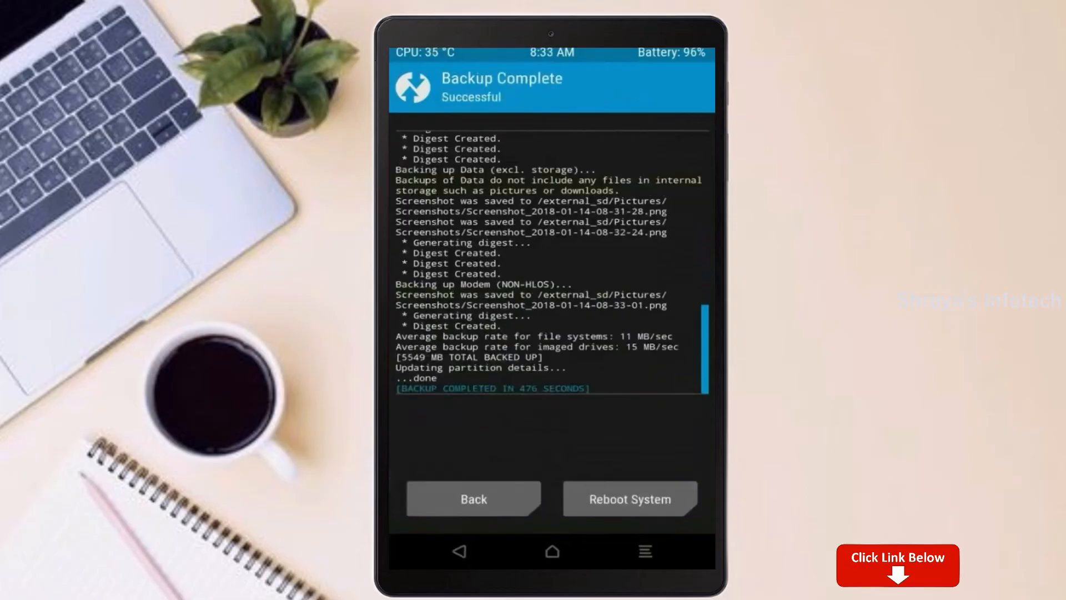
left_click(473, 497)
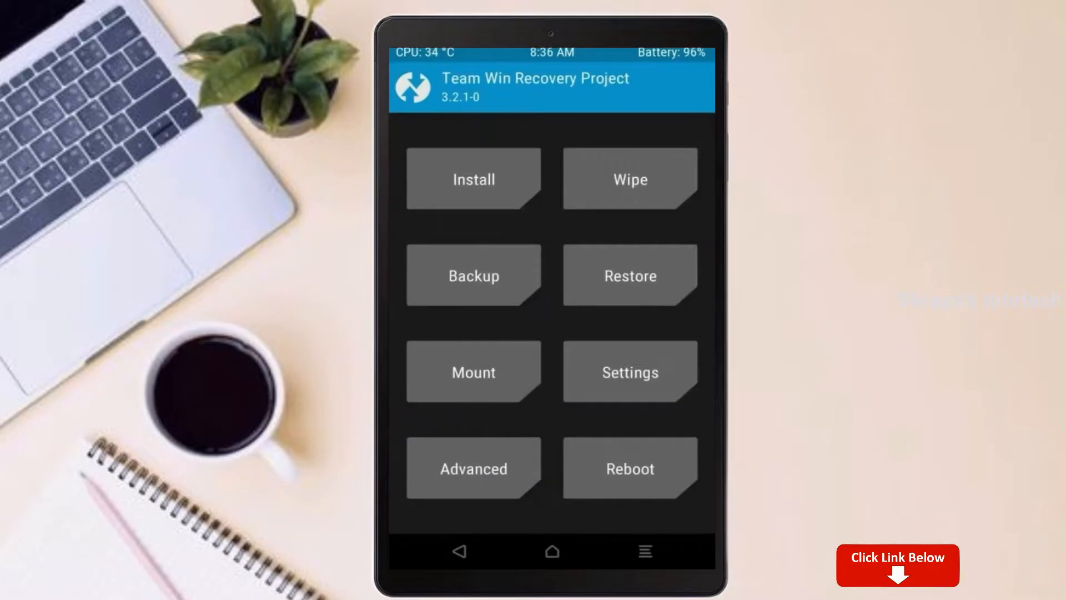
- Advanced-wipe Dalvik/ART Cache, System, Data and Cache, leaving internal storage intact
left_click(629, 179)
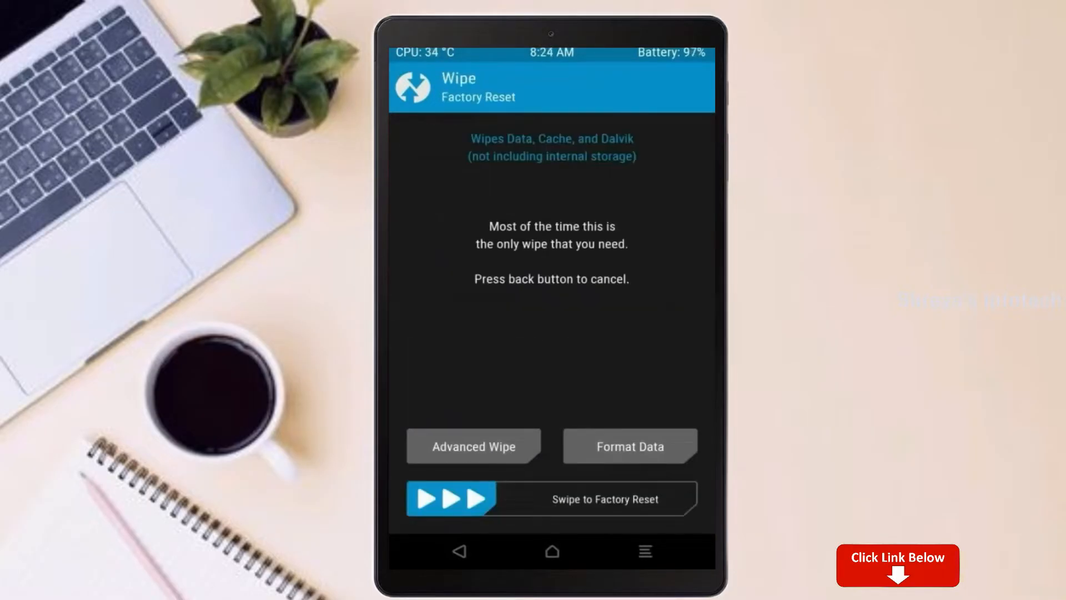
left_click(473, 446)
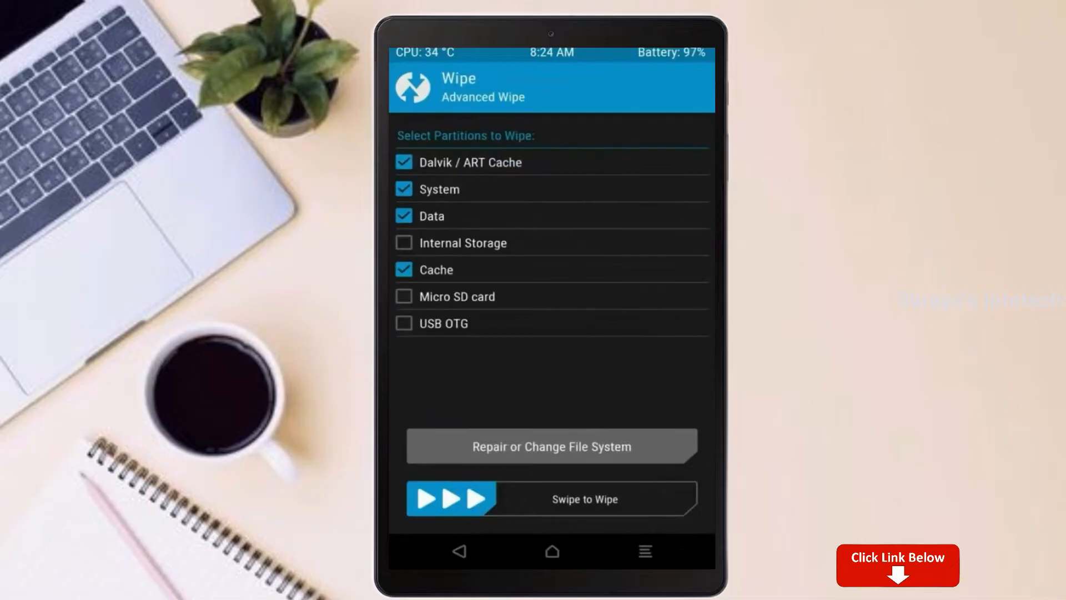
left_click_drag(436, 499, 535, 498)
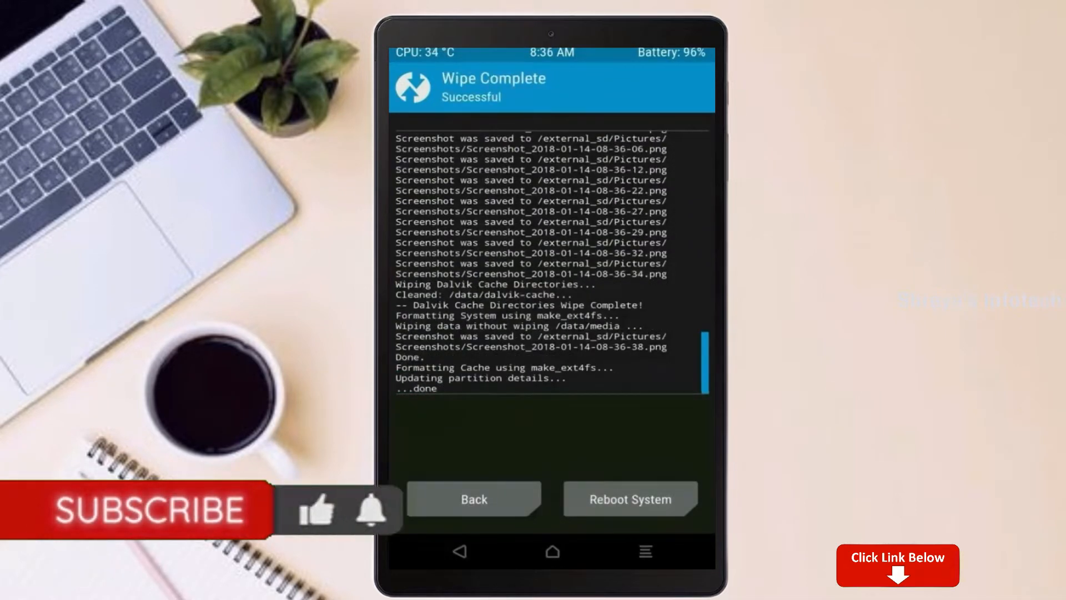
left_click(474, 498)
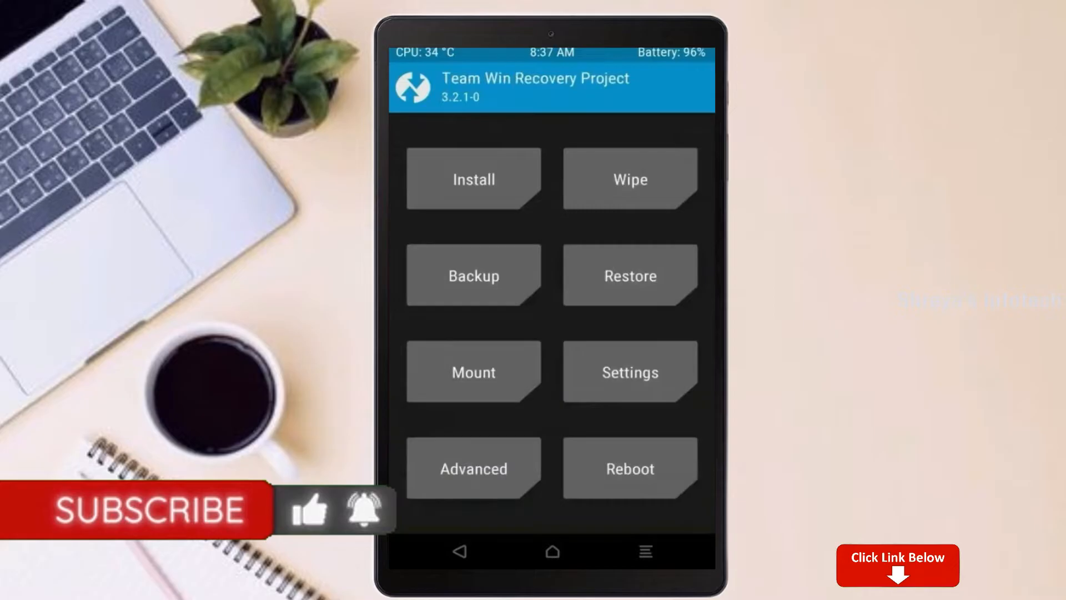
- Flash the LineageOS 19.1 and Open GApps zips from the SD card, wipe cache/Dalvik, and reboot into the system
left_click(473, 178)
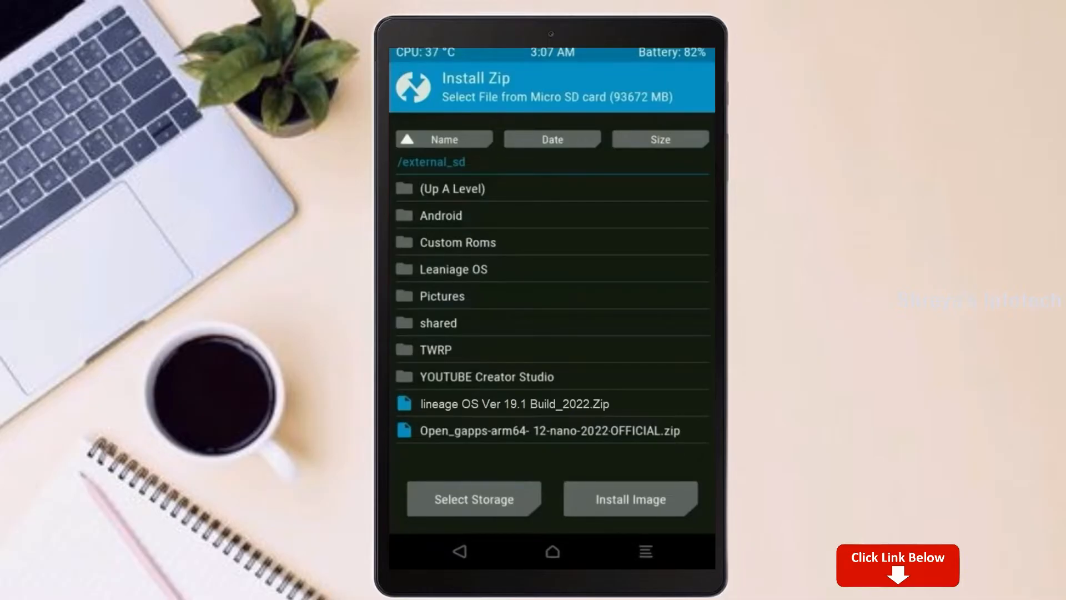
left_click(514, 403)
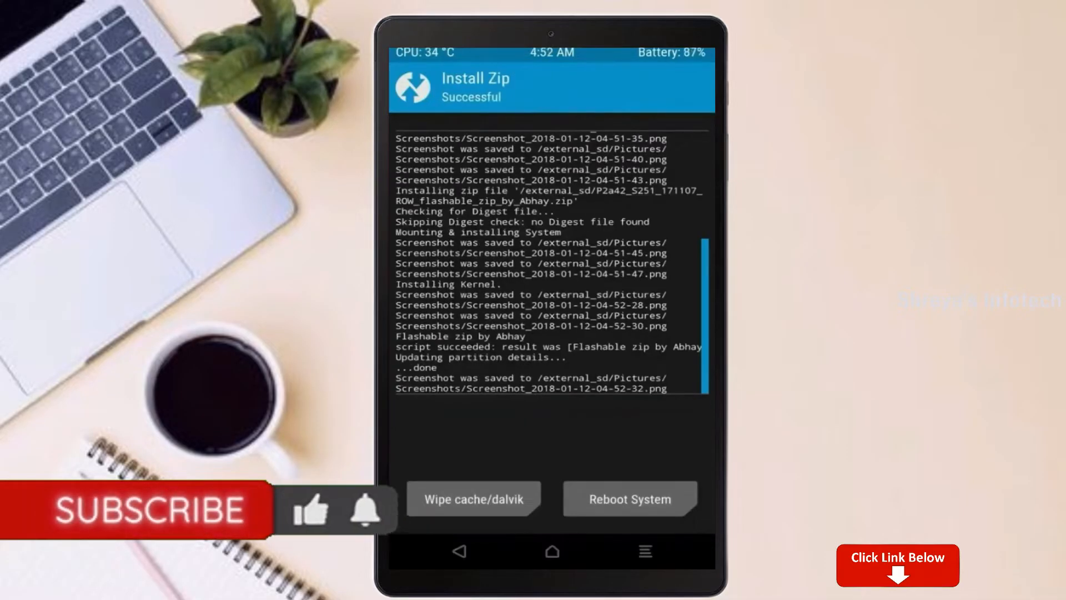
left_click(472, 498)
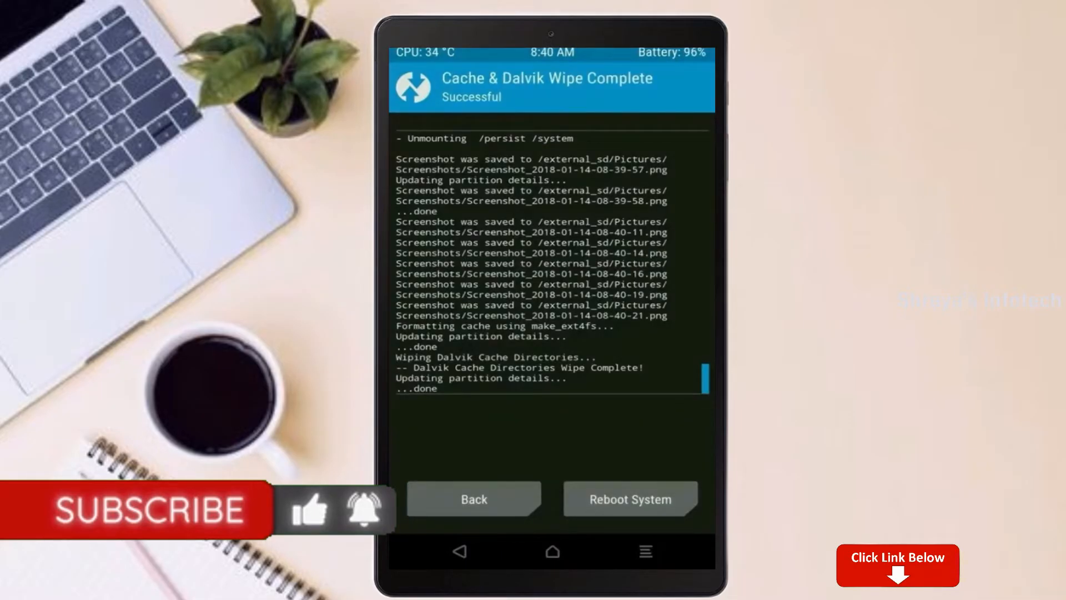
left_click(629, 499)
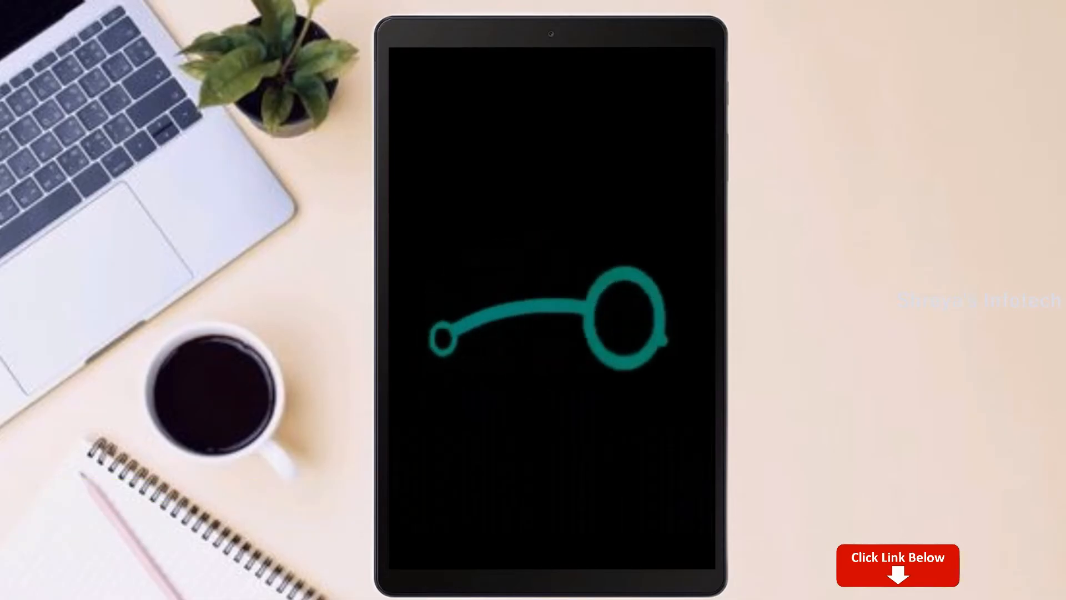